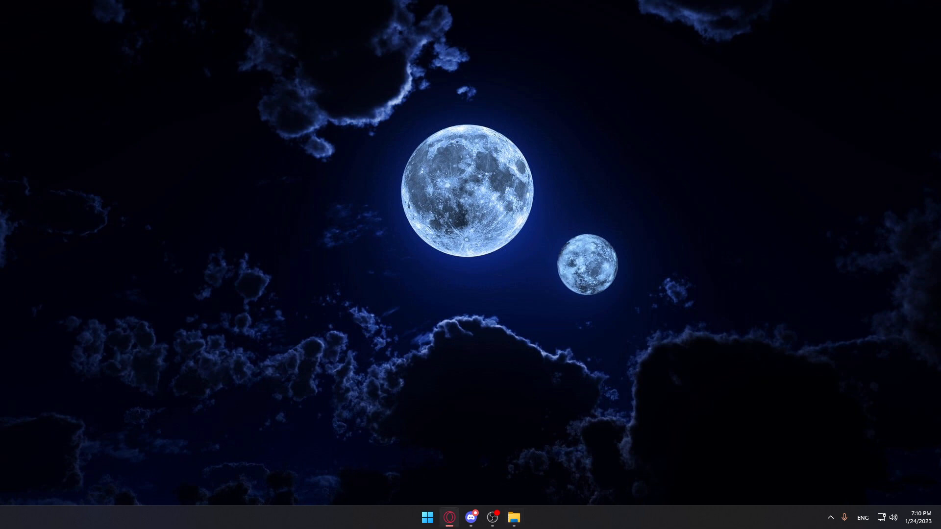
mouse_move(268, 235)
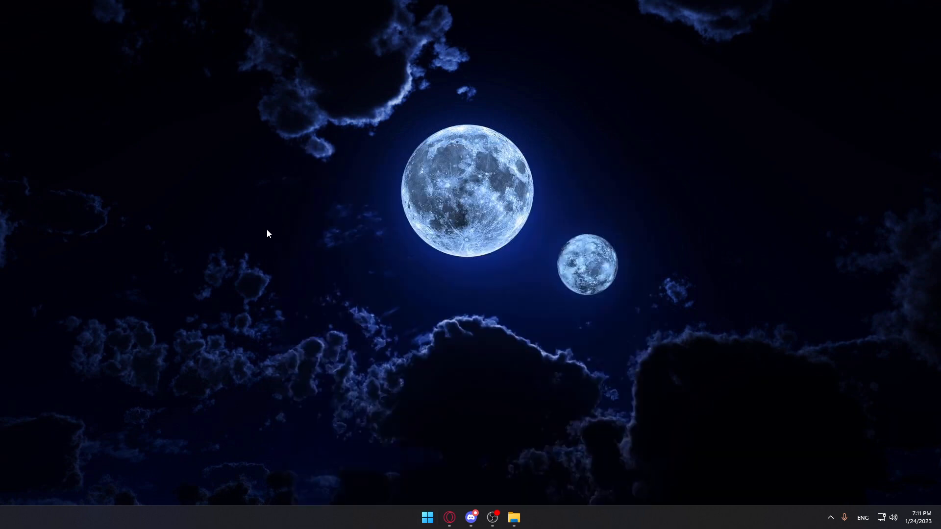
Launch Clipchamp from the Start menu so its home page of templates and videos appears
left_click(526, 518)
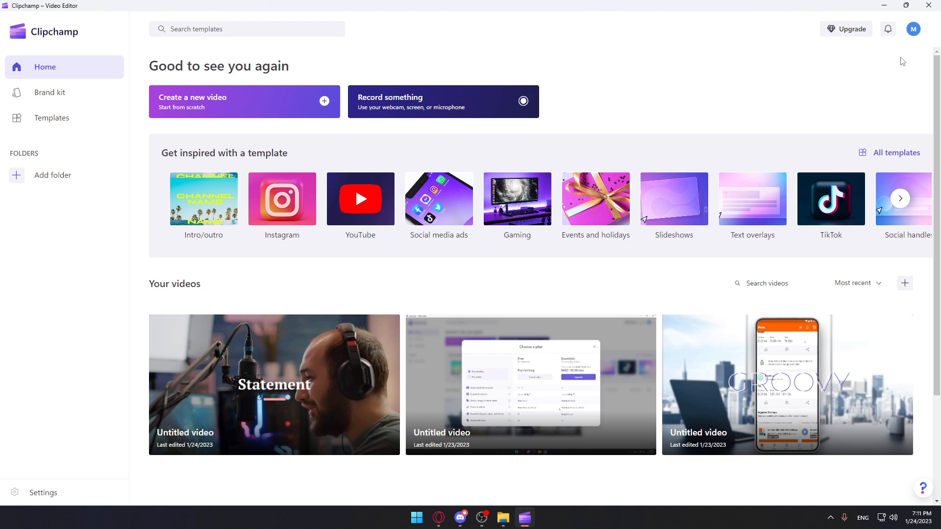
mouse_move(632, 138)
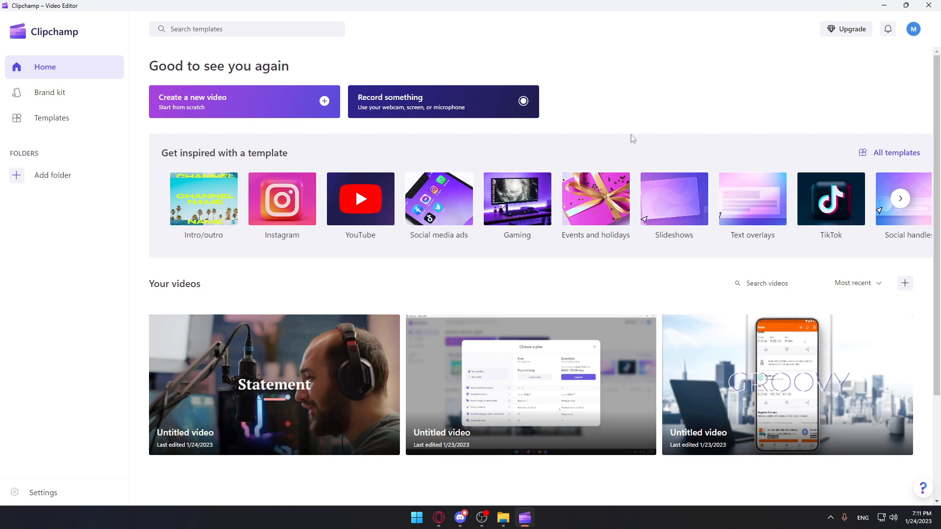
mouse_move(851, 28)
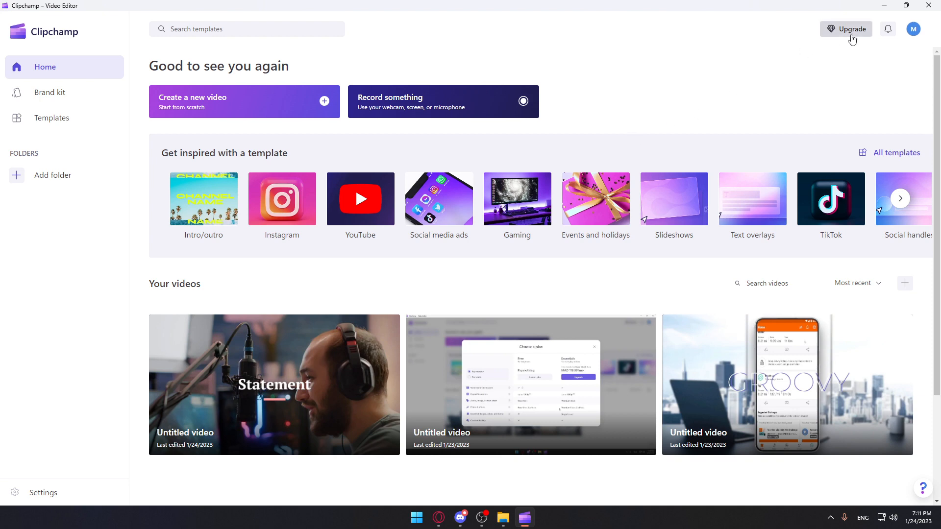
mouse_move(702, 210)
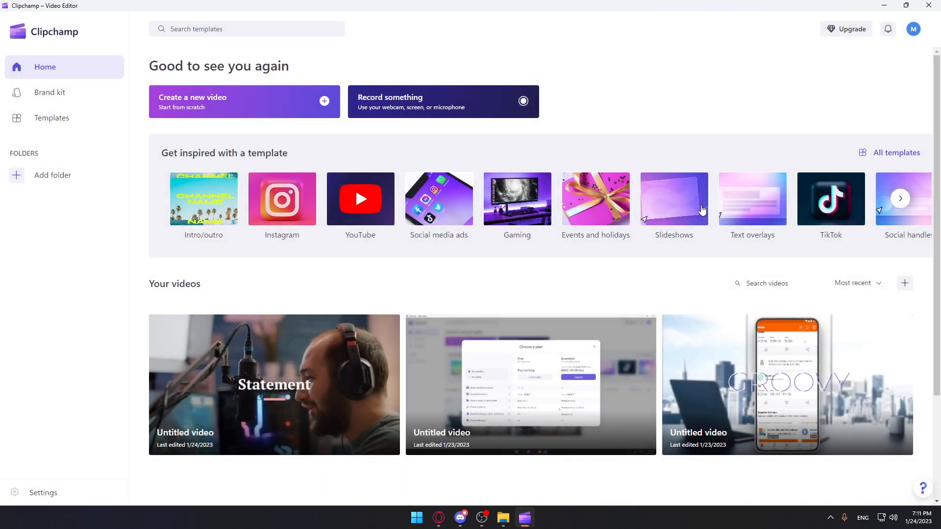
mouse_move(442, 251)
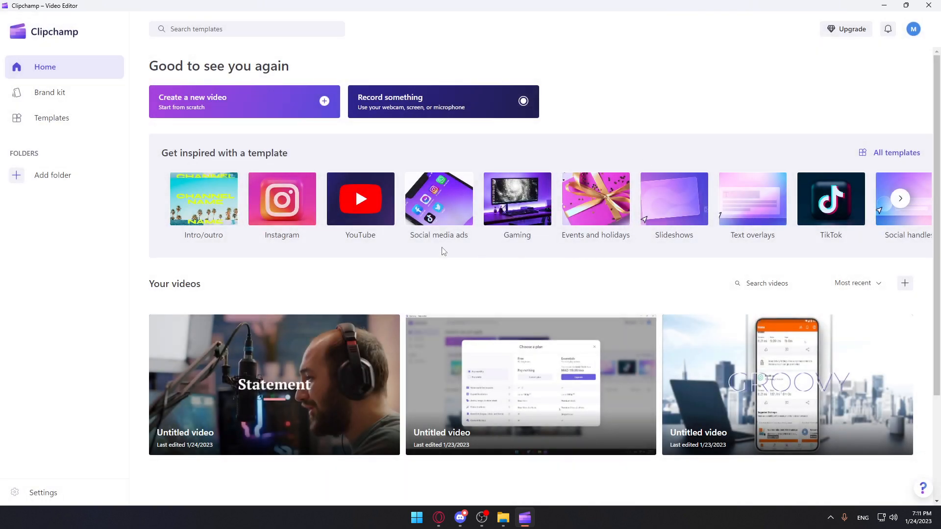
mouse_move(214, 116)
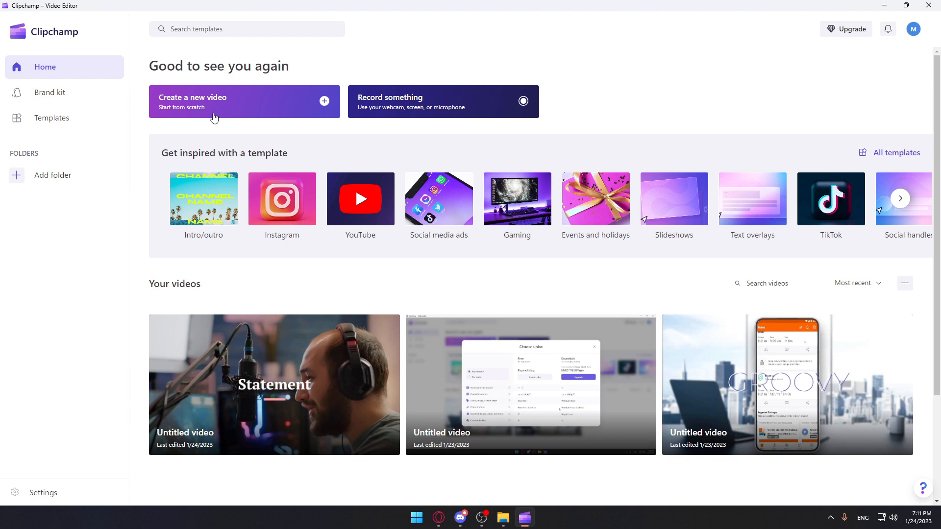
mouse_move(376, 90)
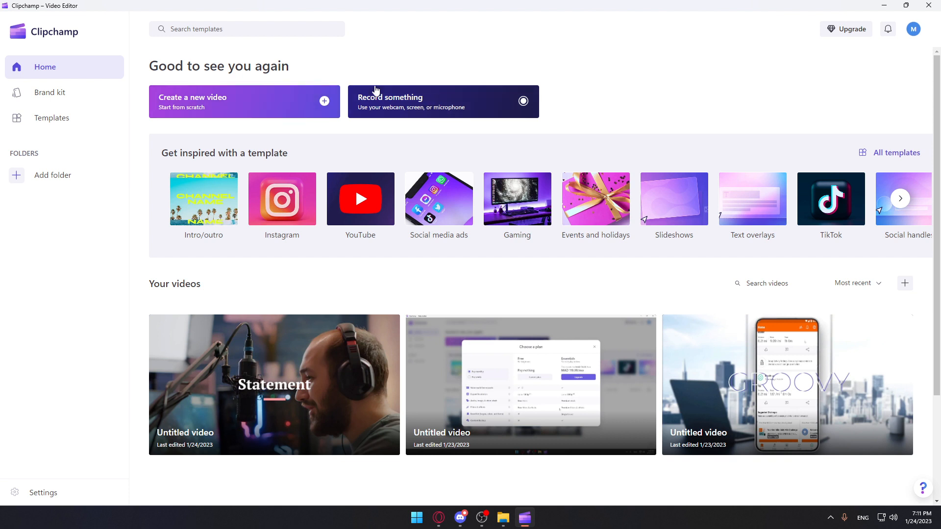
mouse_move(788, 404)
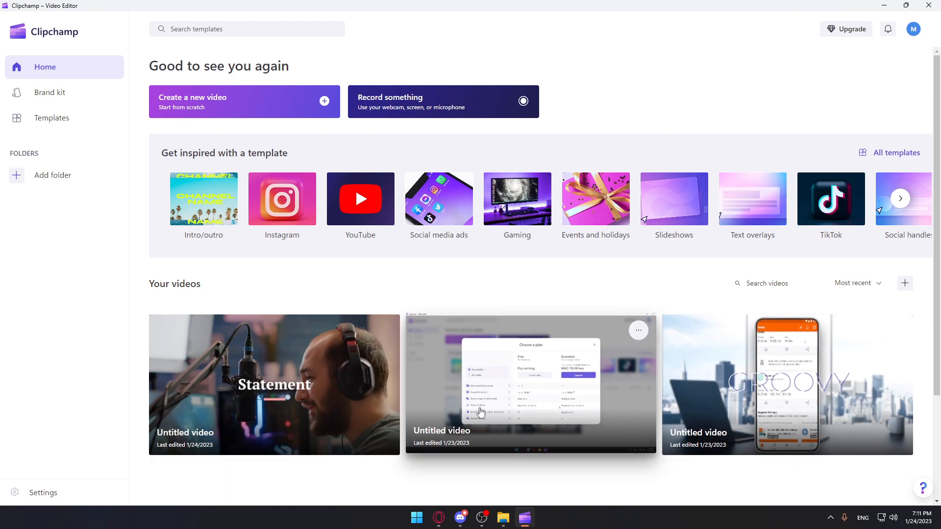
mouse_move(261, 331)
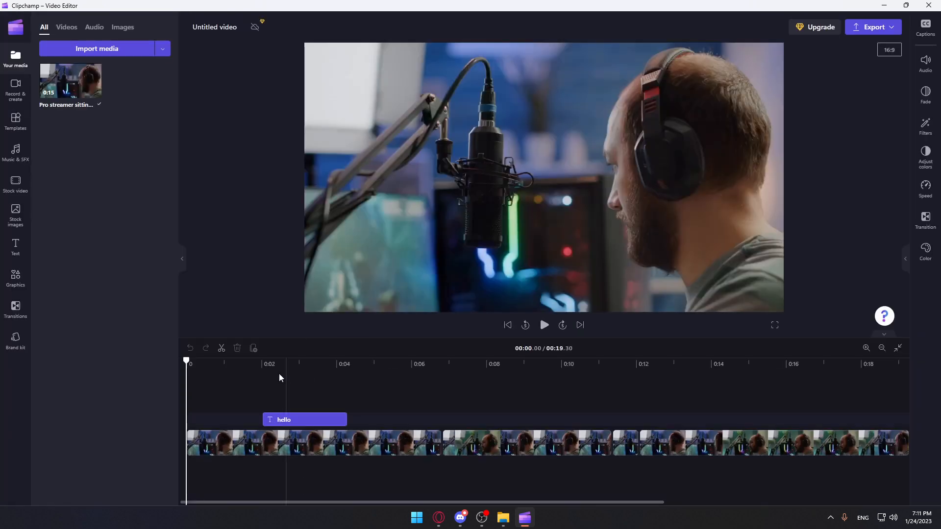
mouse_move(16, 183)
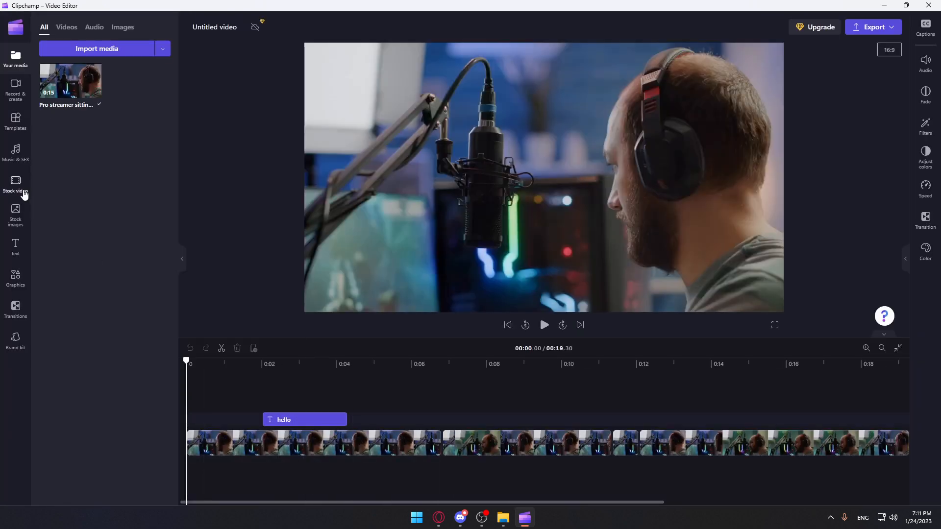
Show the Free to use stock video collection and select the streamer clip on the timeline
left_click(15, 186)
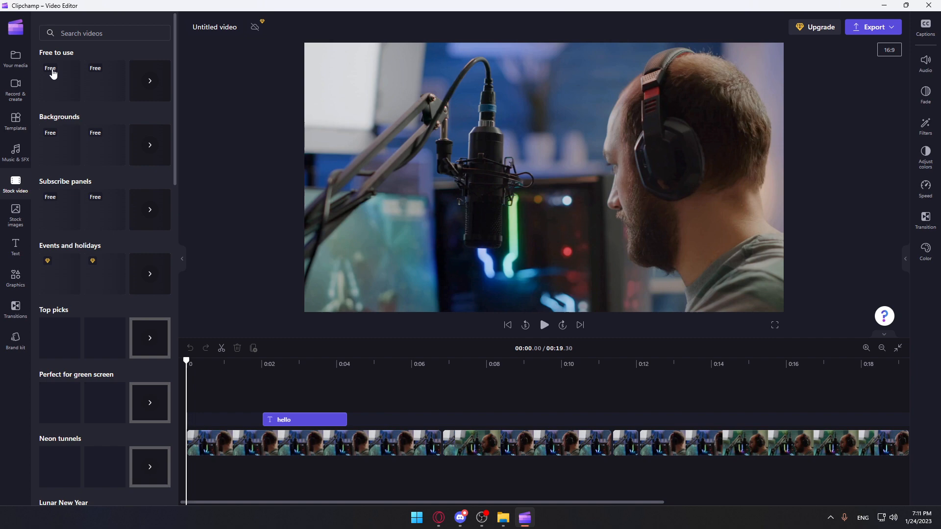
scroll("down", 3)
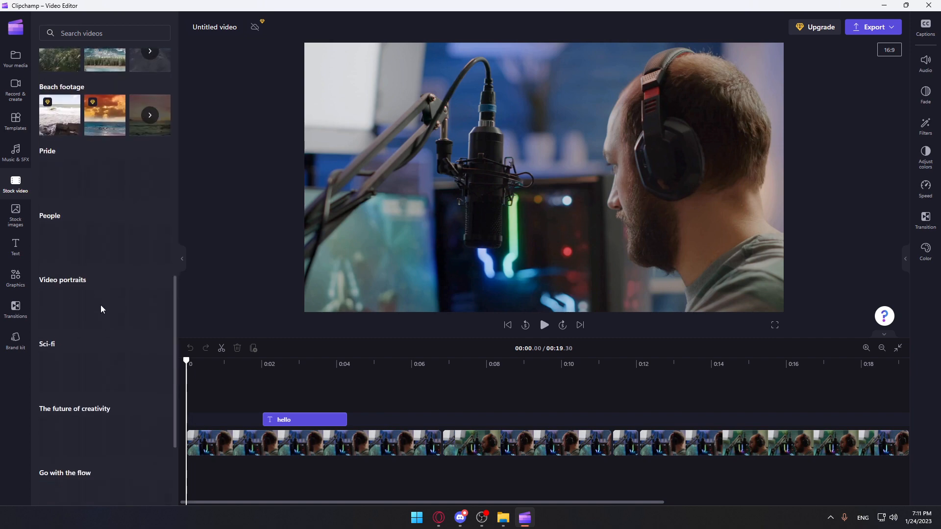
scroll("up", 3)
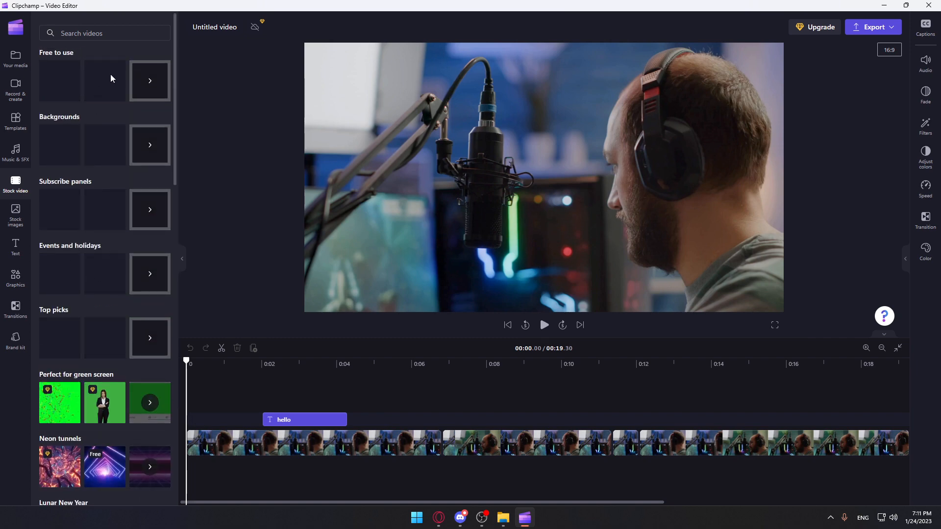
left_click(149, 80)
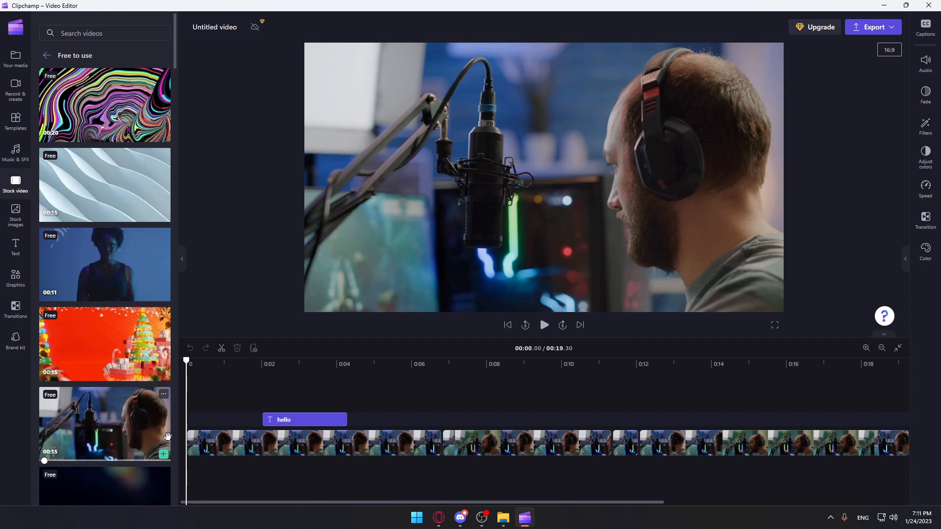
left_click(240, 443)
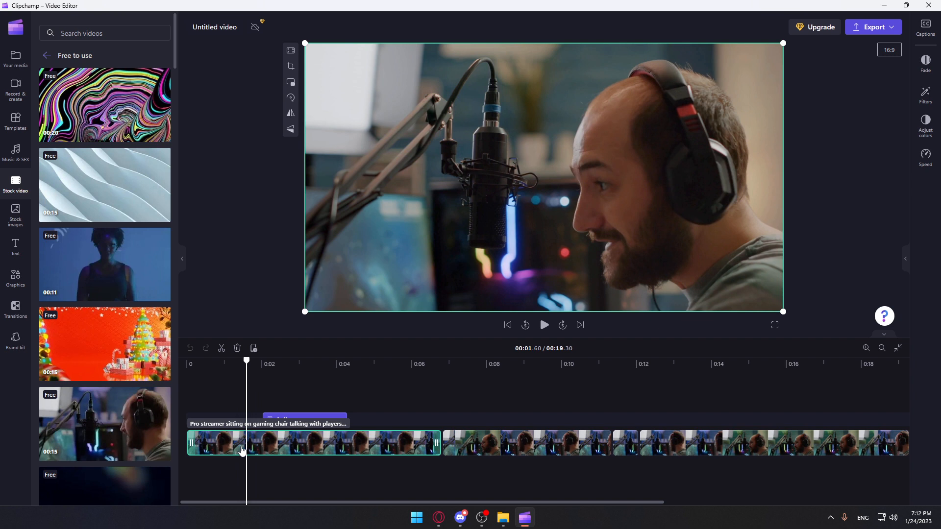
mouse_move(247, 188)
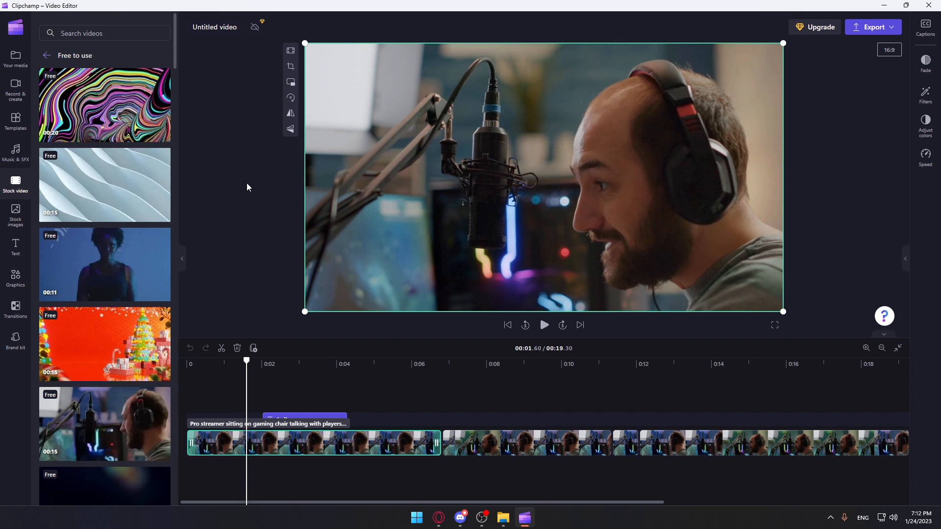
mouse_move(17, 306)
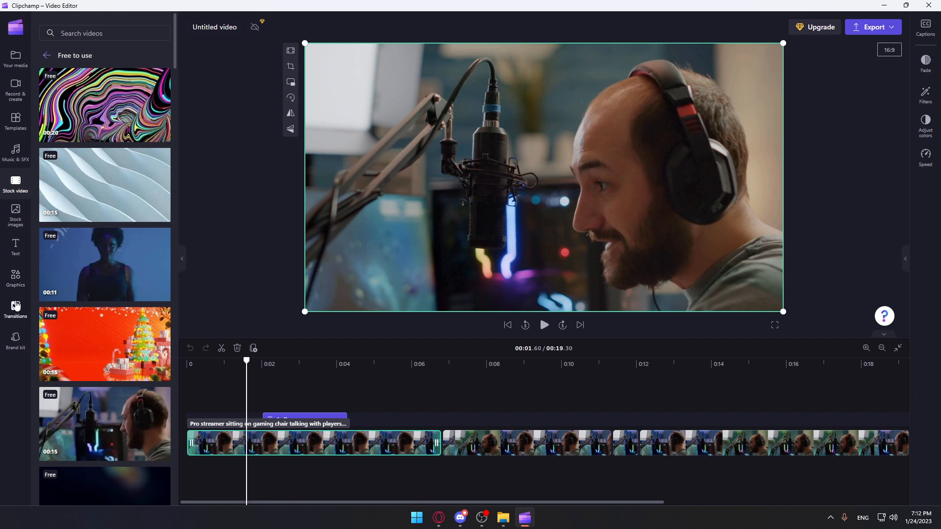
left_click(15, 307)
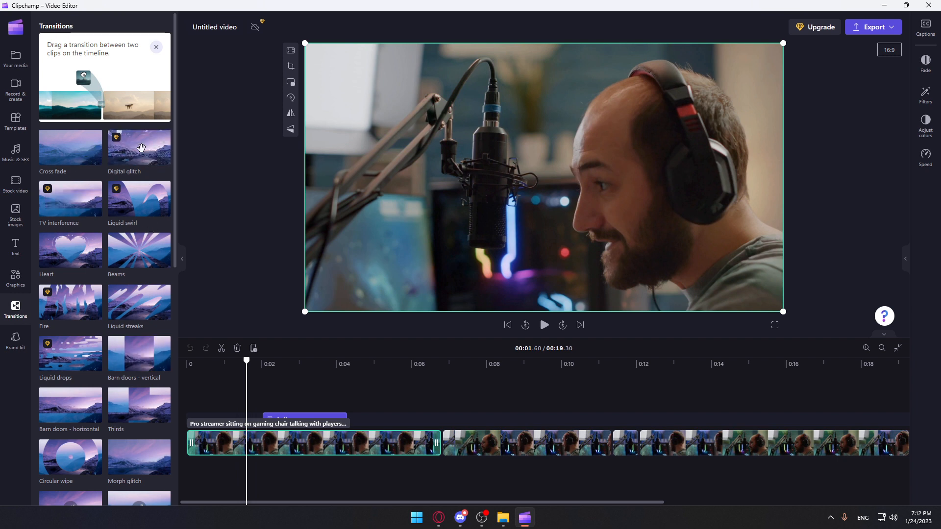
mouse_move(79, 151)
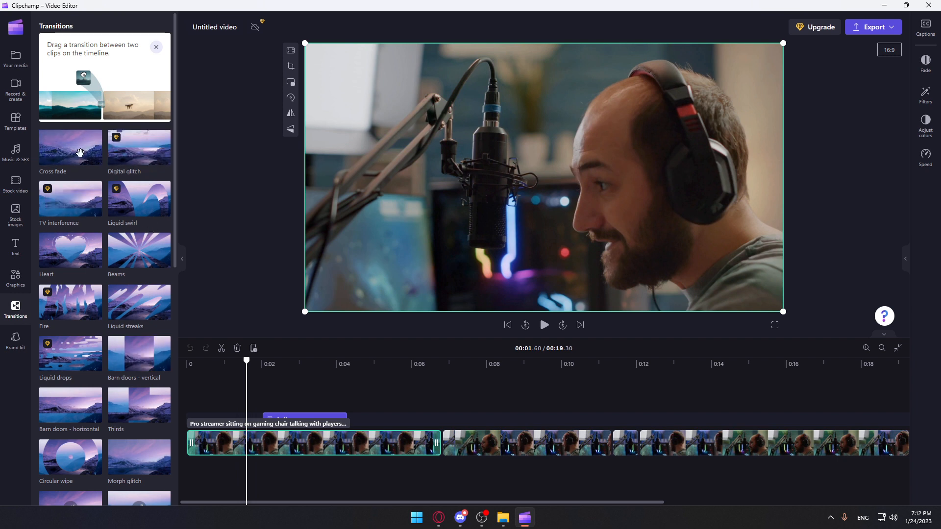
mouse_move(138, 146)
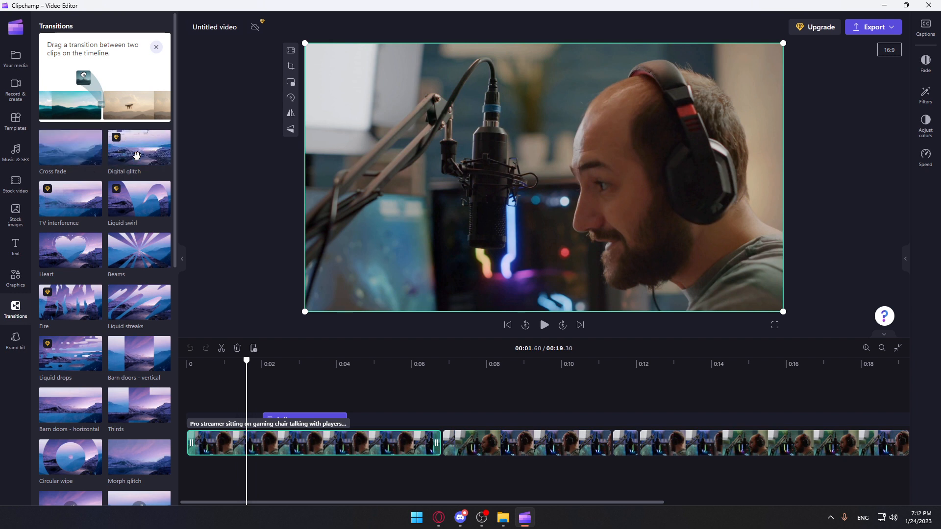
mouse_move(45, 198)
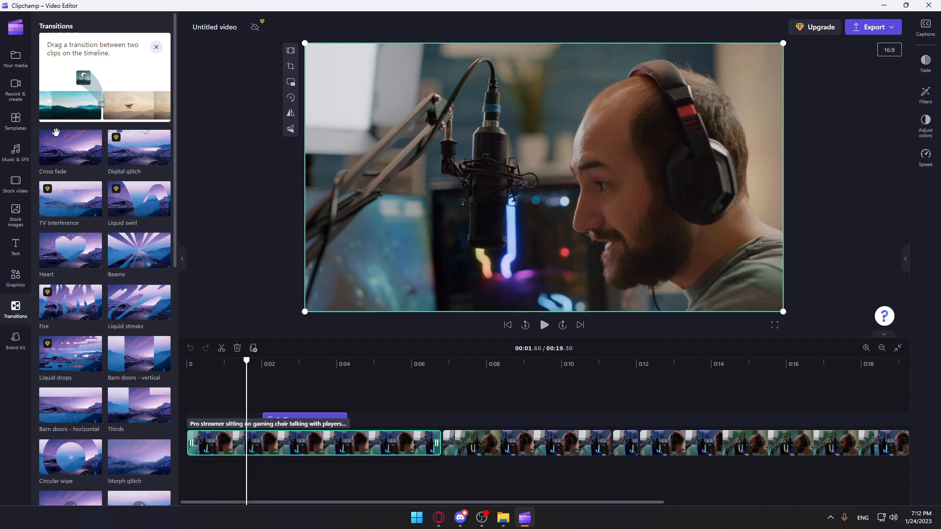
mouse_move(62, 447)
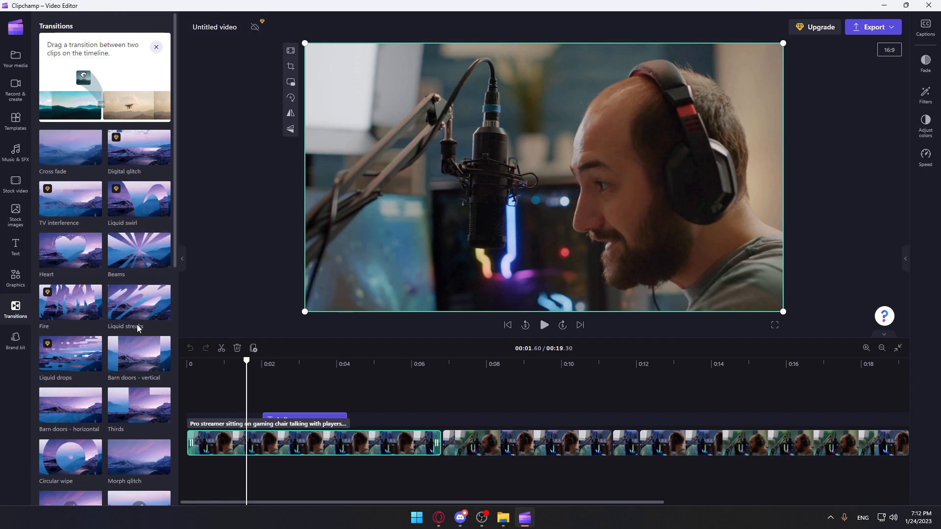
mouse_move(441, 444)
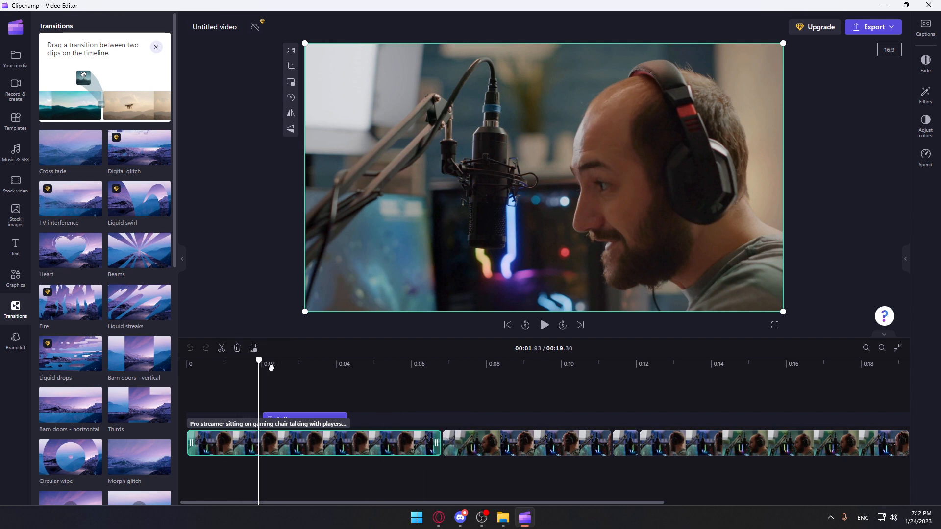
Split the streamer clip near 0:05, add a transition at the cut, and preview playback through it
left_click(376, 362)
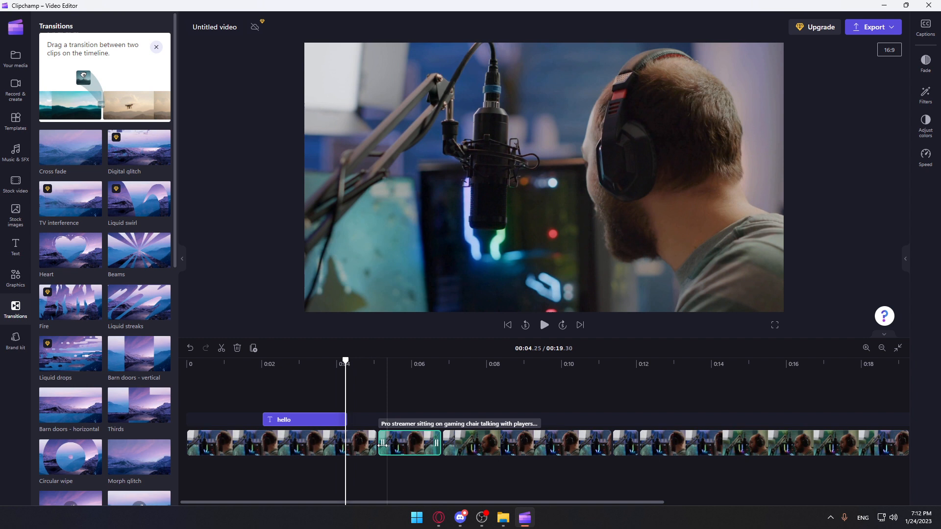
mouse_move(377, 445)
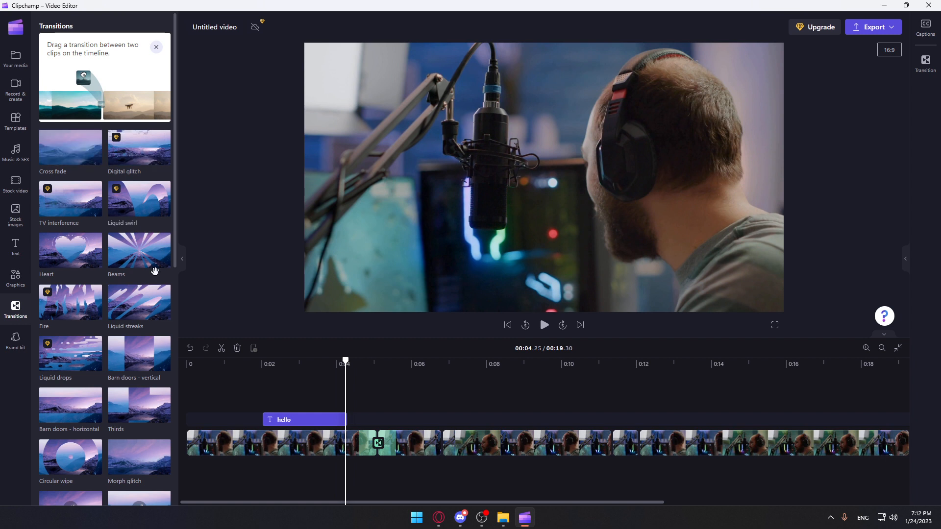
mouse_move(144, 252)
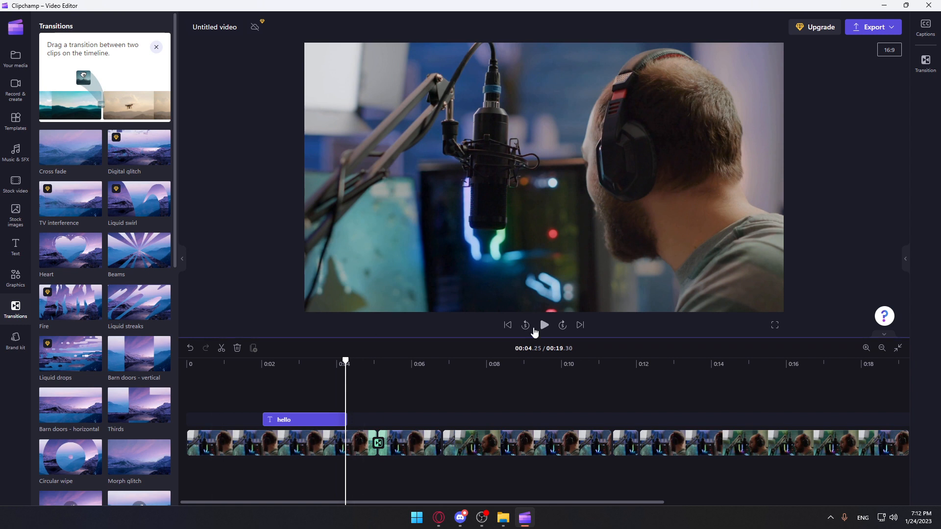
left_click(543, 324)
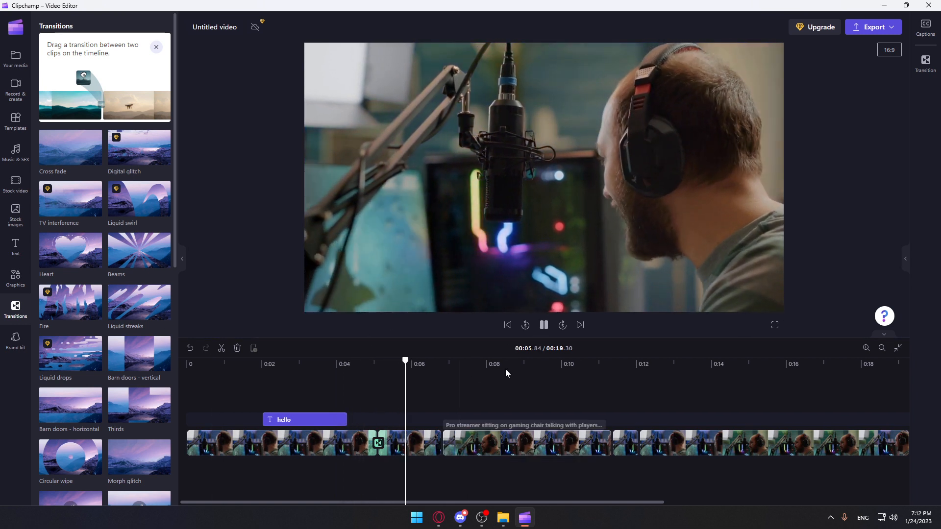
left_click(544, 325)
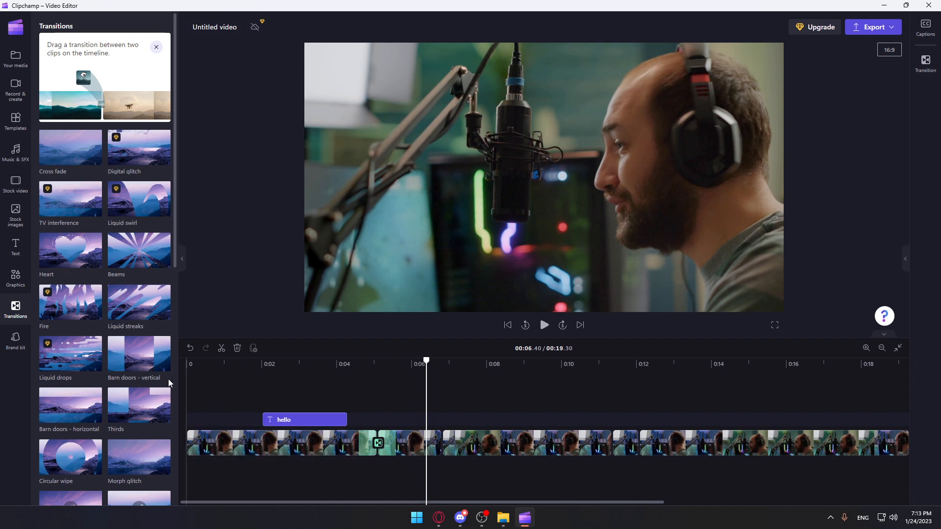
mouse_move(136, 311)
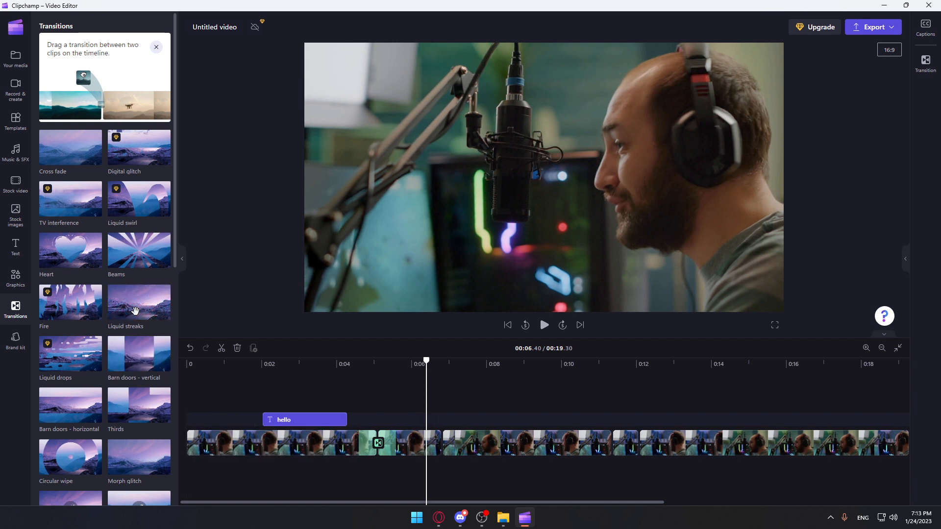
mouse_move(379, 443)
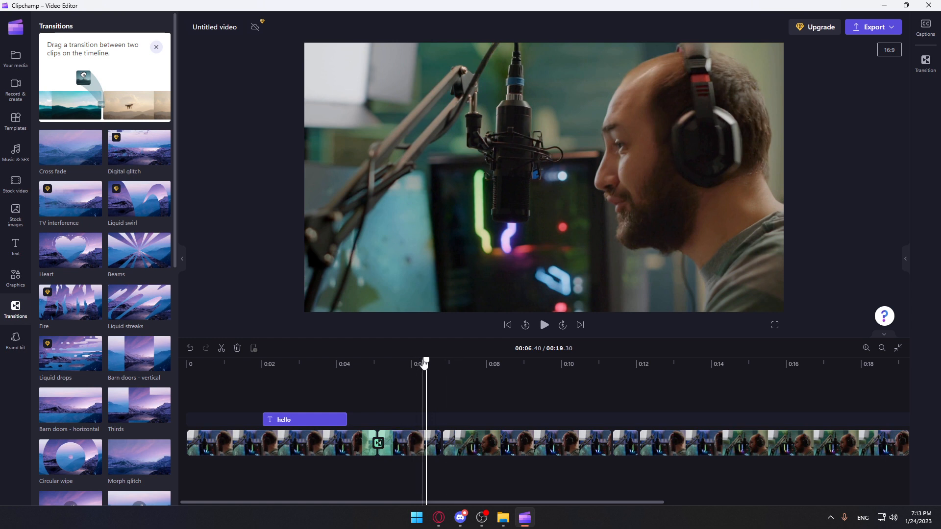
Replay the join, then select the short streamer clip after the cut for removal
left_click(543, 324)
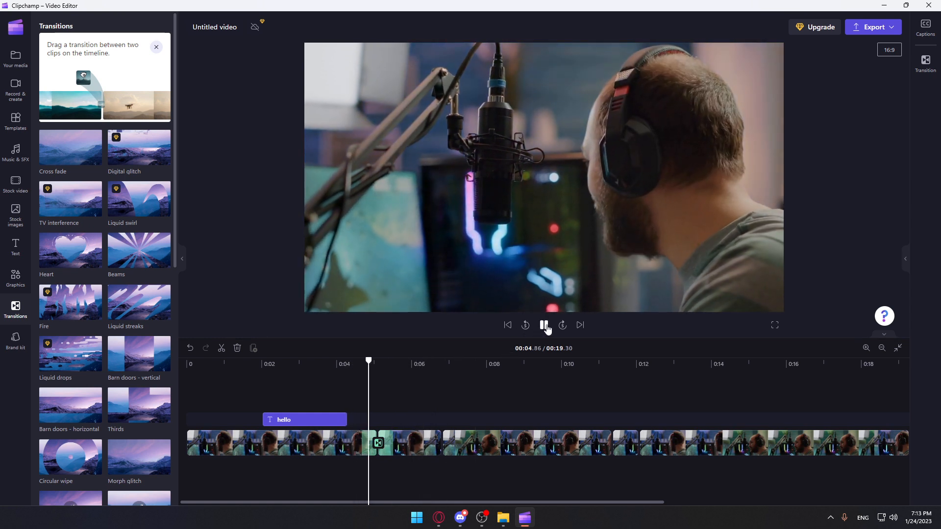
left_click(544, 325)
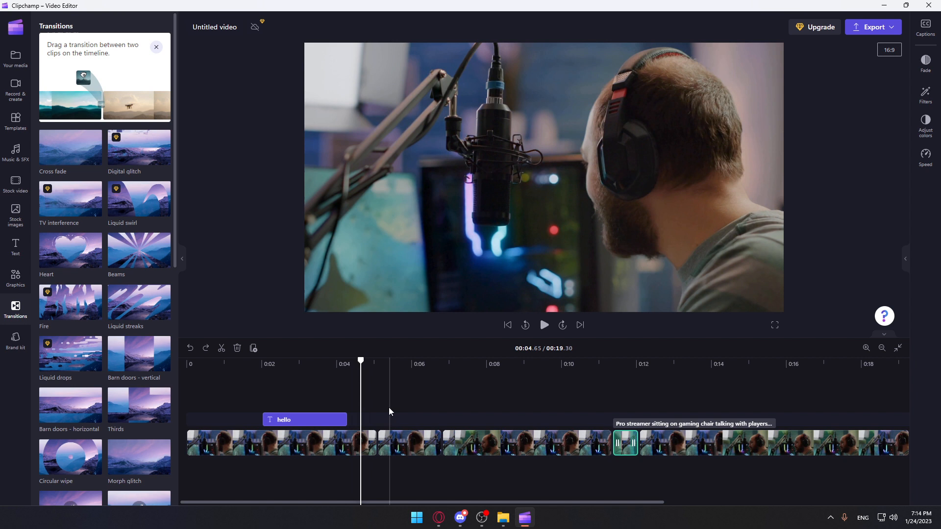
left_click(409, 443)
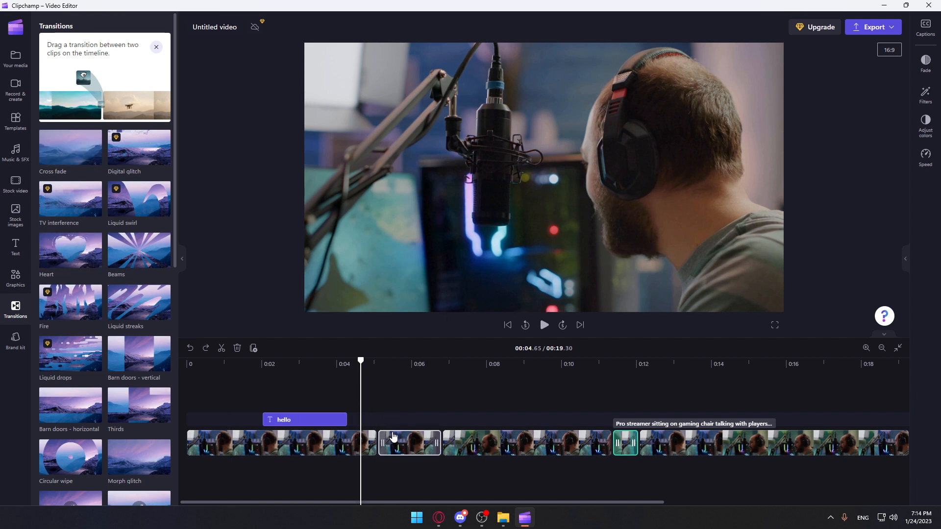
mouse_move(416, 439)
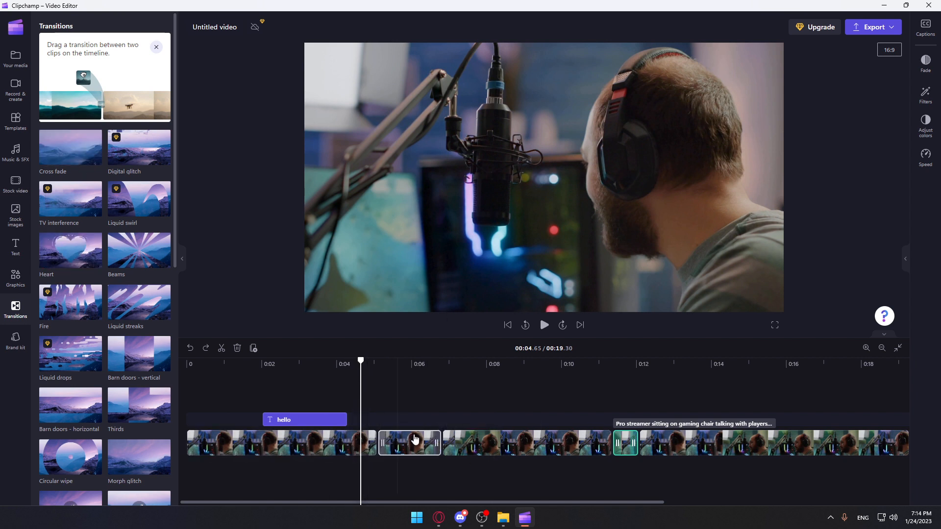
mouse_move(410, 441)
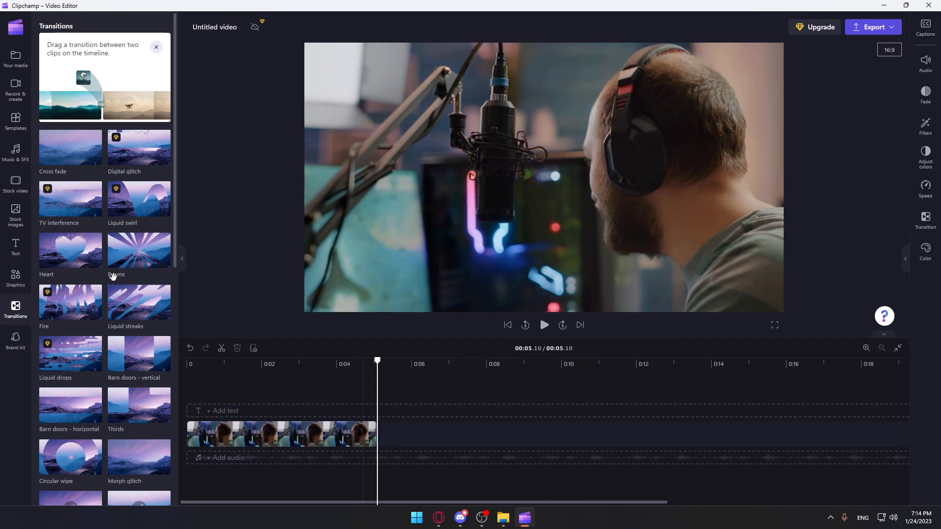
Add the colorful abstract free stock clip after the streamer clip and bring up the transitions gallery
left_click(14, 185)
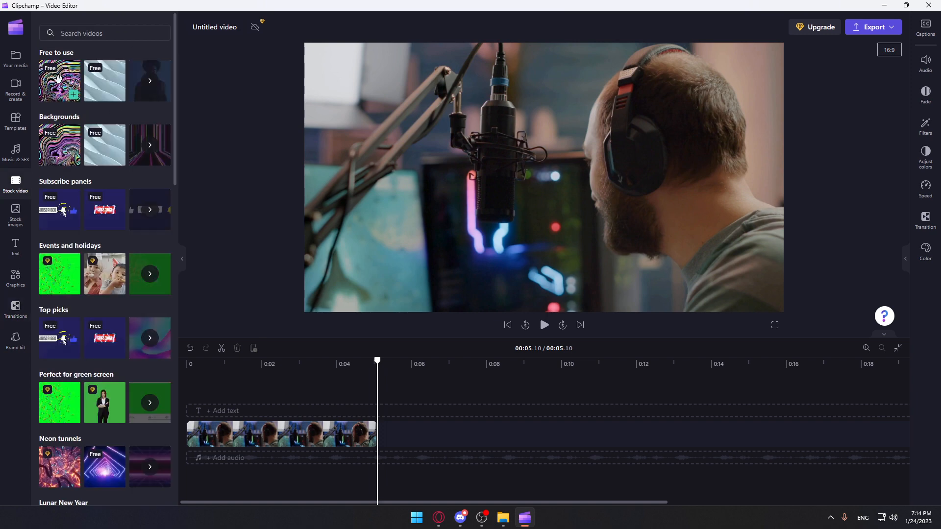
left_click(74, 95)
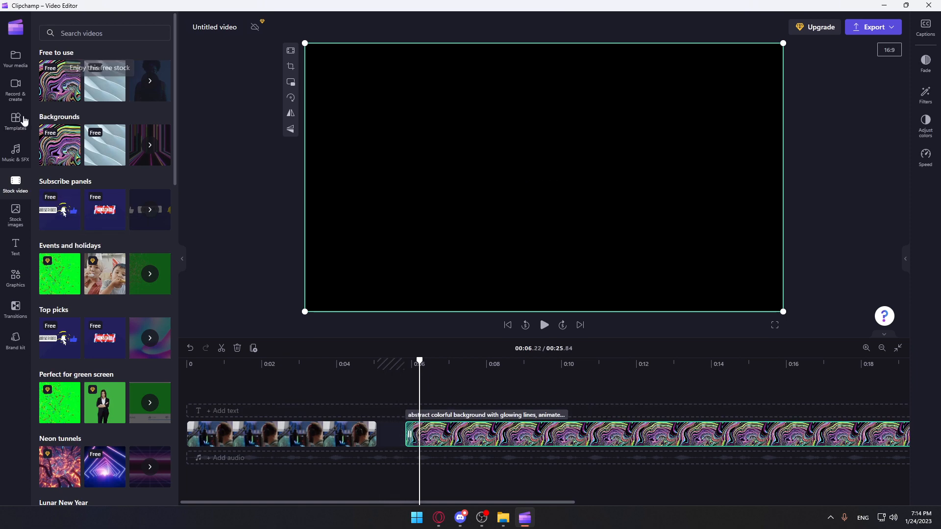
left_click(14, 307)
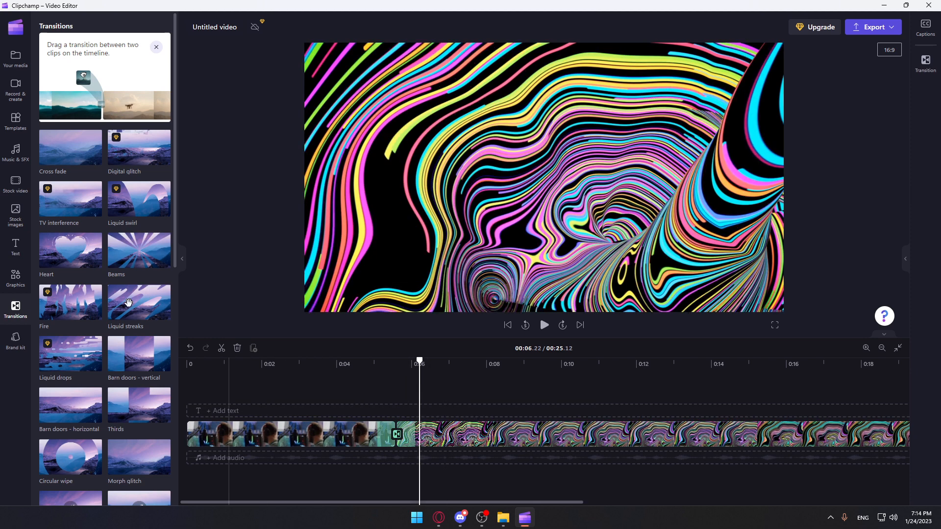
mouse_move(116, 294)
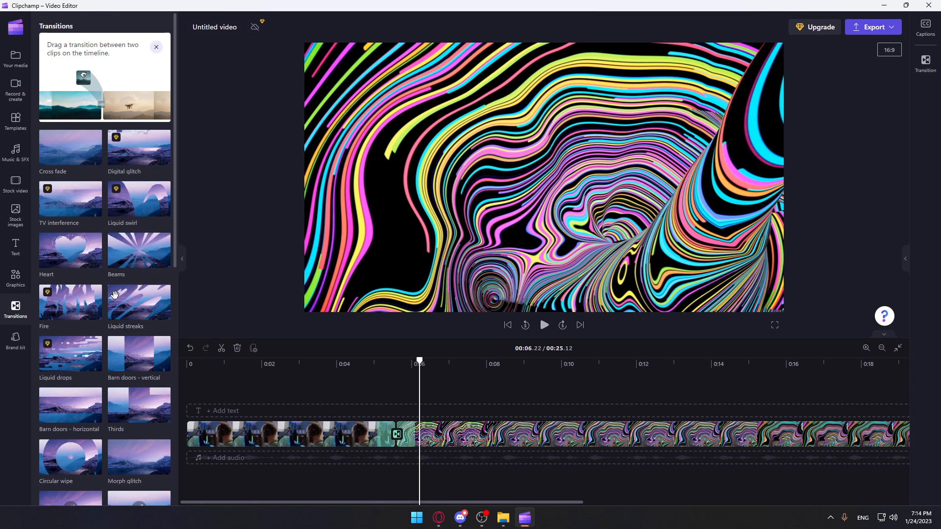
mouse_move(422, 383)
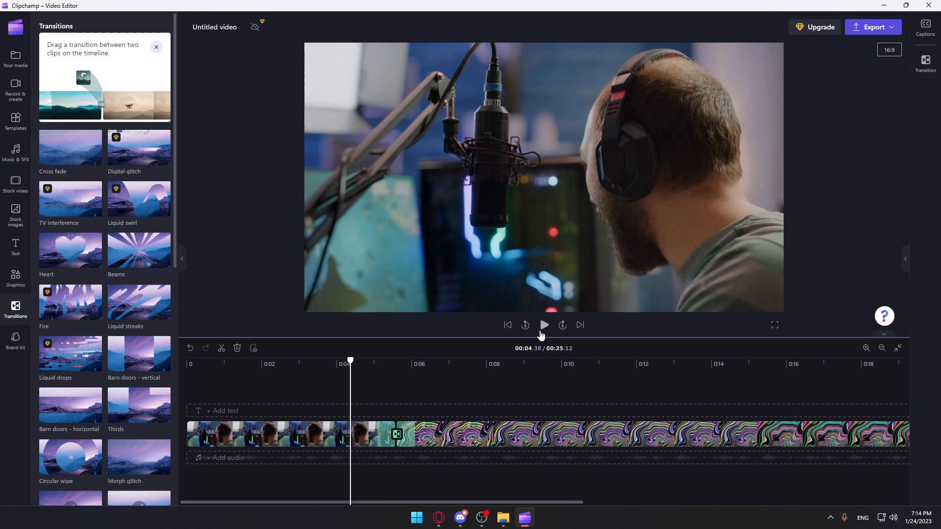
left_click(544, 325)
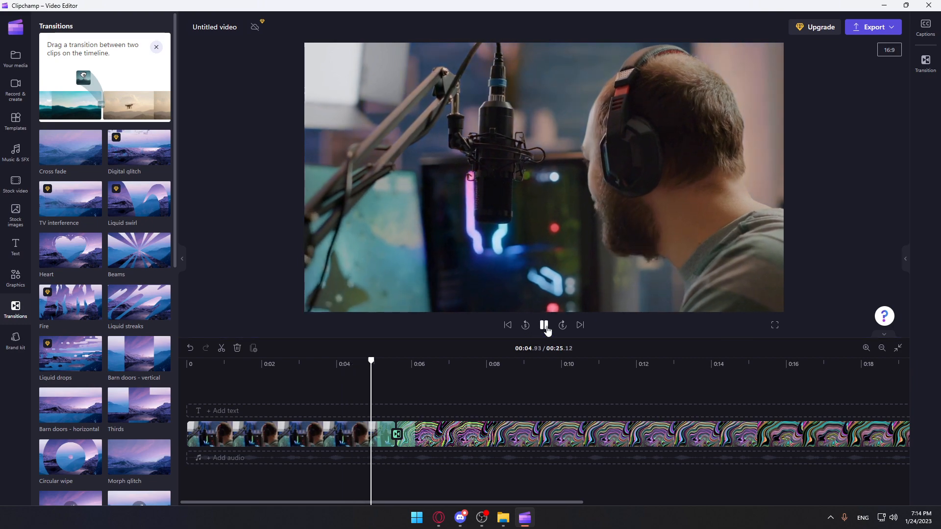
left_click(543, 325)
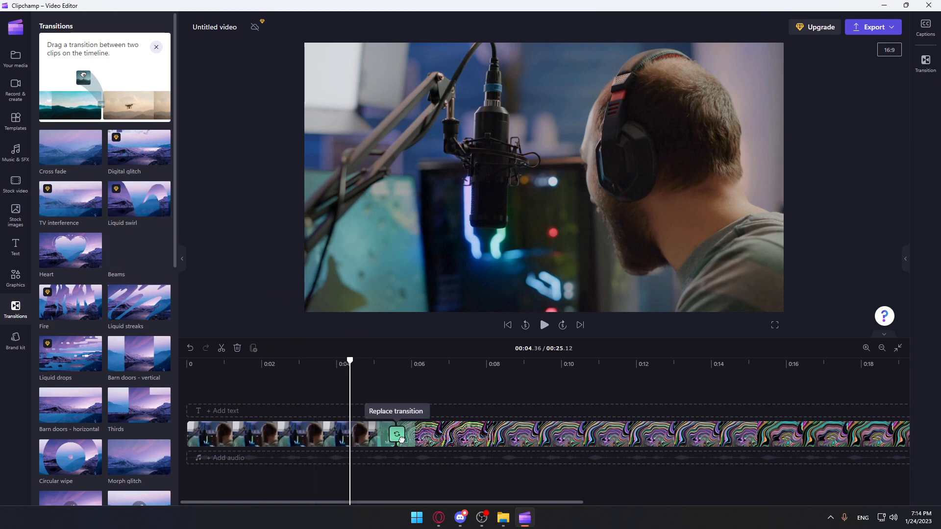
left_click(544, 324)
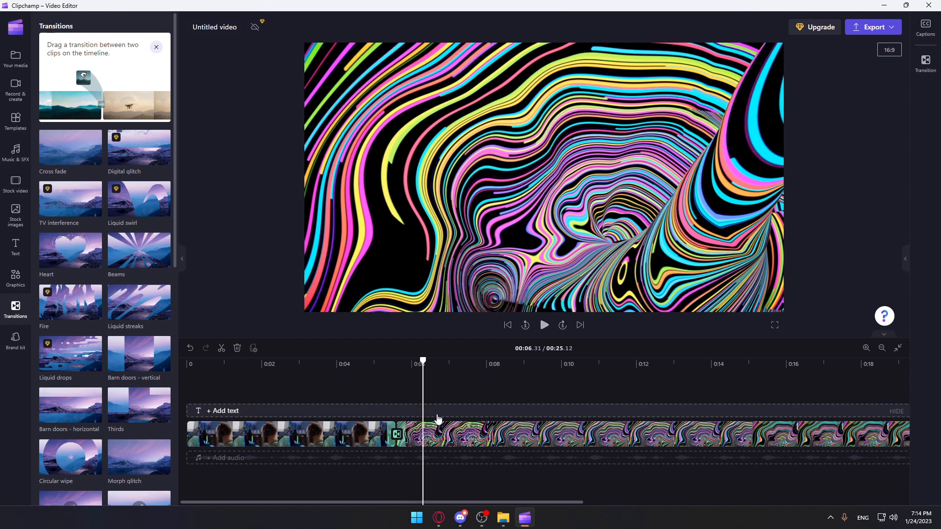
mouse_move(818, 140)
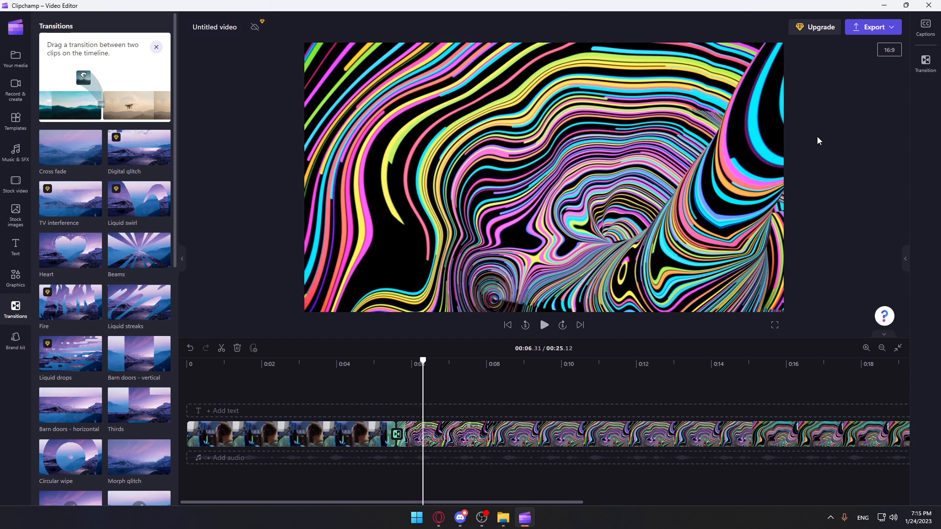